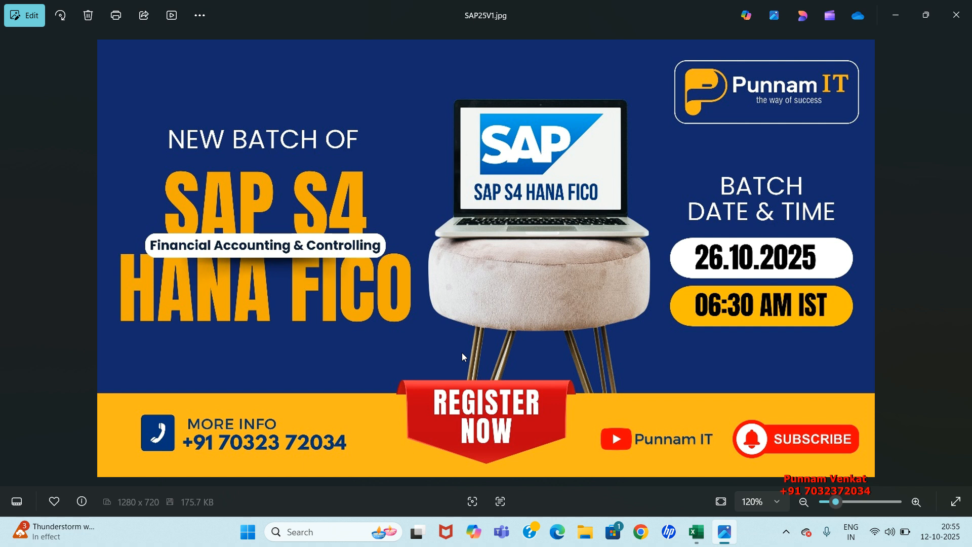
Switch from the Photos banner to the Book1 Excel schedule of class dates.
{"action": "left_click", "coordinate": [696, 531]}
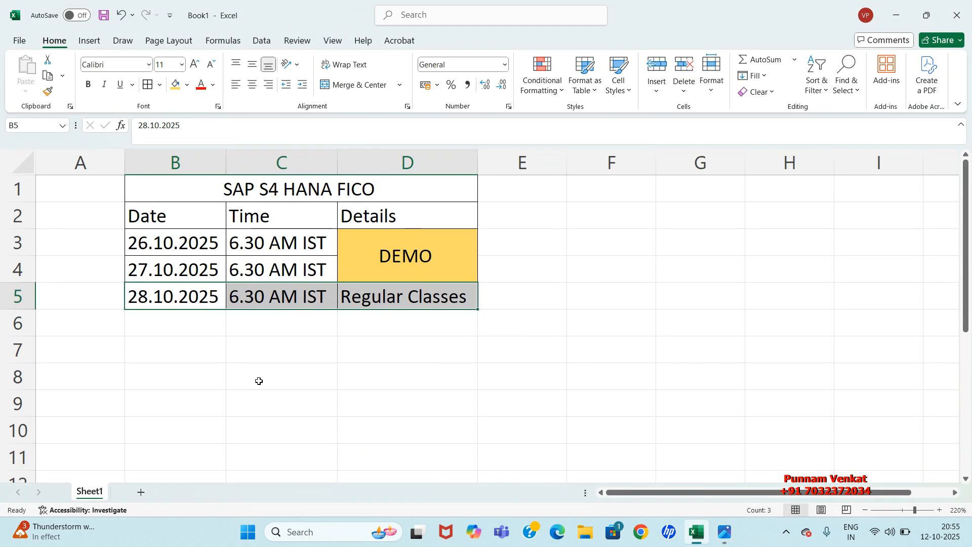
Switch back from the Excel schedule to the SAP25V1.jpg banner in Photos.
{"action": "left_click", "coordinate": [174, 242]}
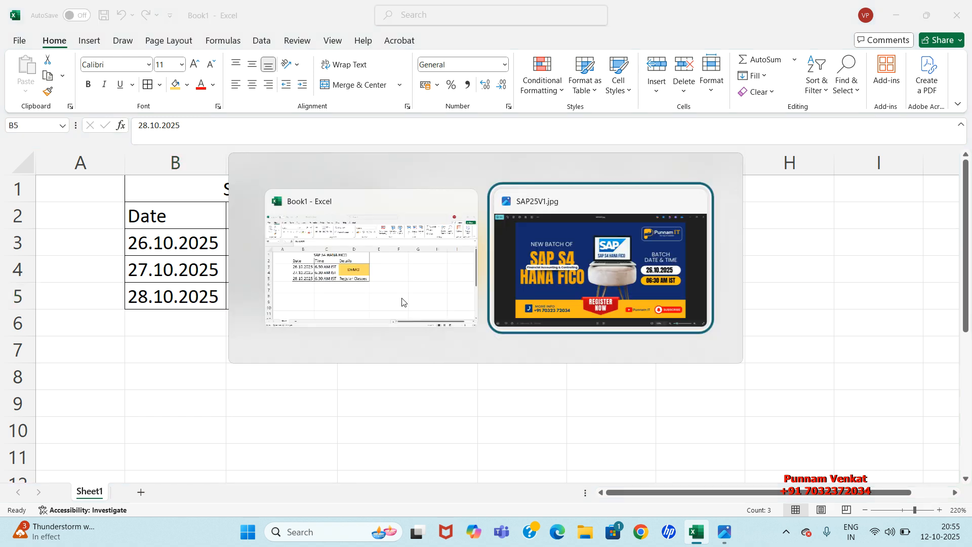
Return to the Book1 Excel schedule showing demo and regular class dates.
{"action": "left_click", "coordinate": [598, 258]}
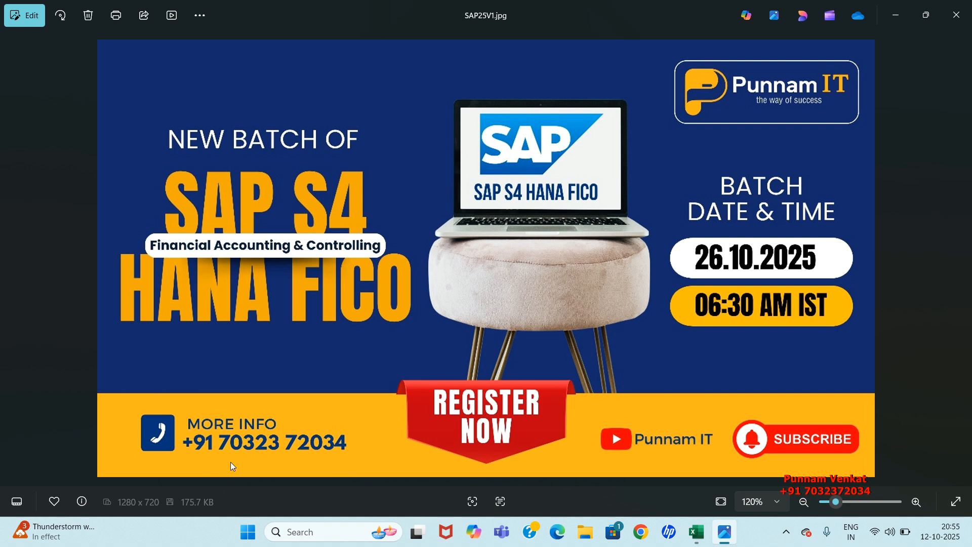
{"action": "mouse_move", "coordinate": [327, 459]}
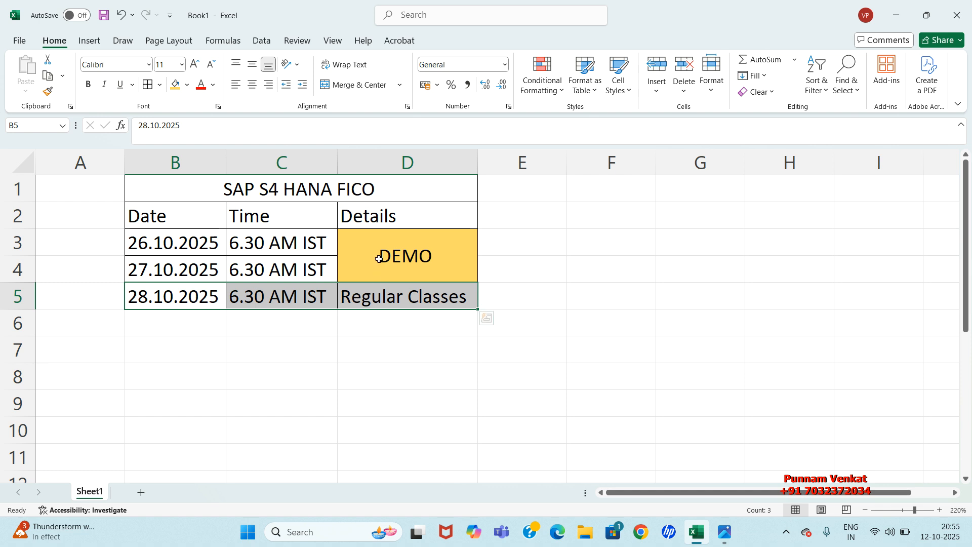
{"action": "left_click", "coordinate": [406, 255]}
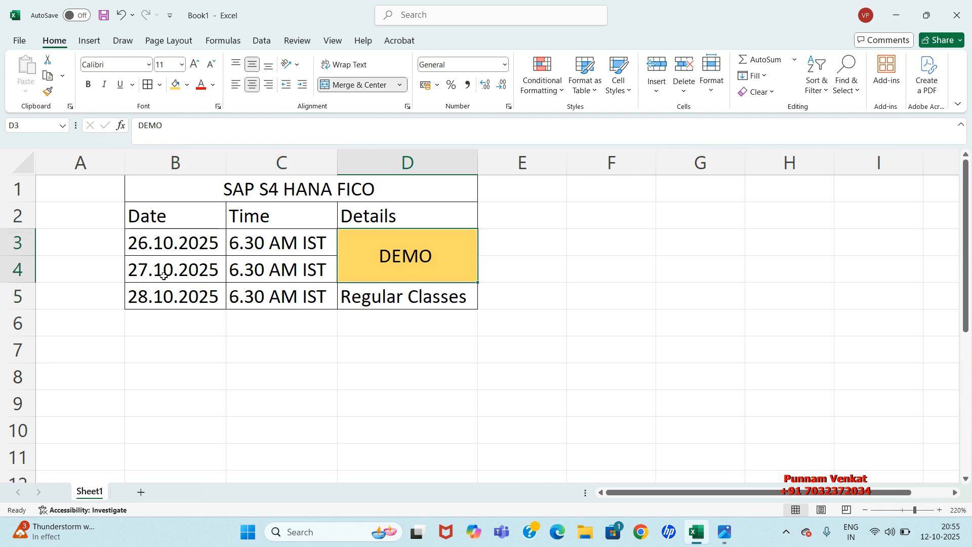
{"action": "mouse_move", "coordinate": [183, 250]}
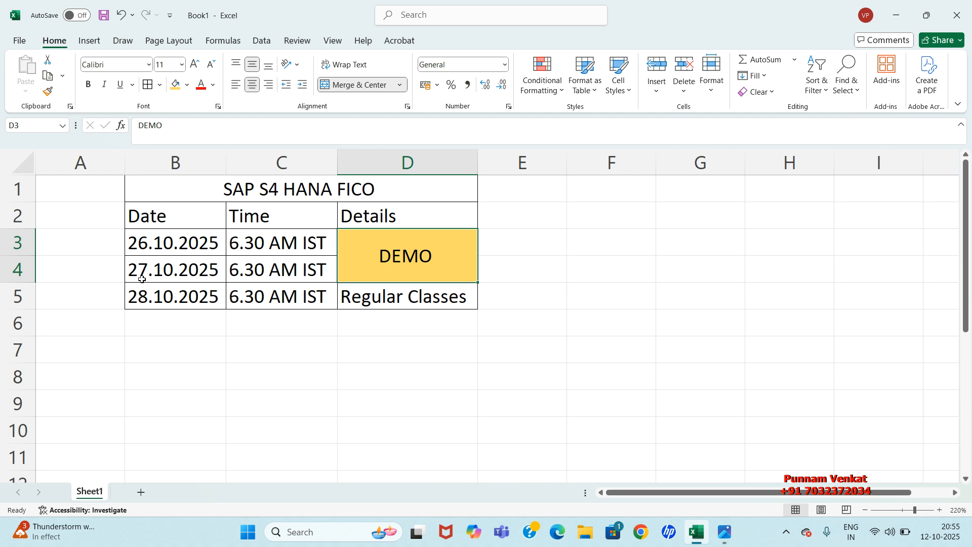
{"action": "mouse_move", "coordinate": [165, 248]}
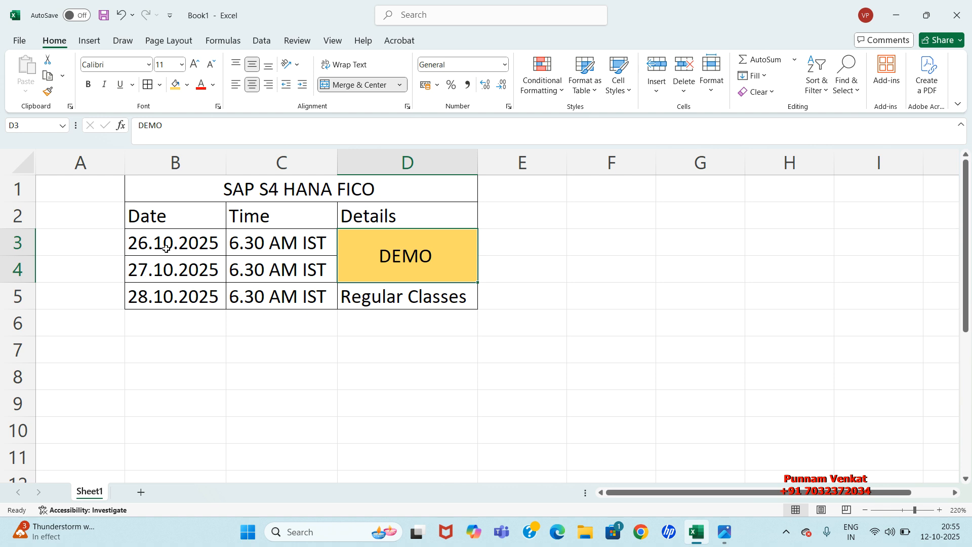